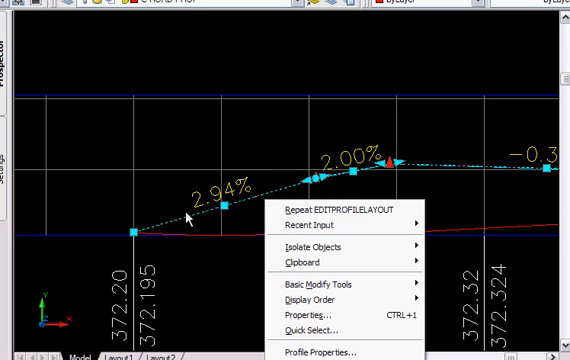
{"action": "mouse_move", "coordinate": [456, 158]}
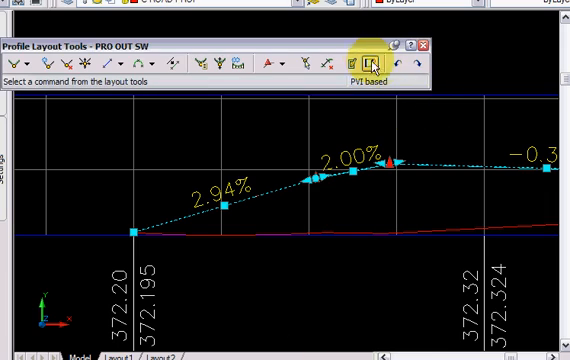
Step: Start Repeat EDITPROFILELAYOUT on the PRO OUT SW profile to show the Profile Layout Tools toolbar
{"action": "left_click", "coordinate": [372, 62]}
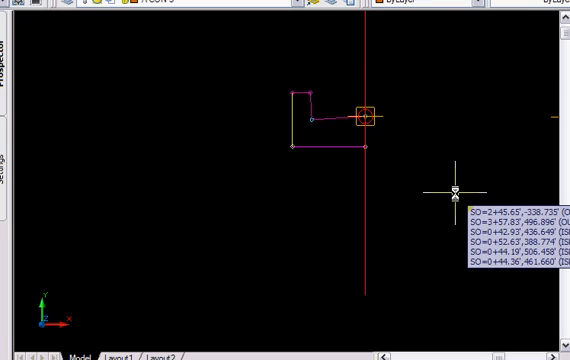
{"action": "mouse_move", "coordinate": [280, 136]}
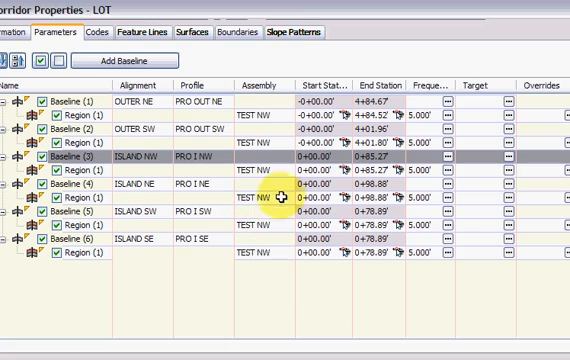
{"action": "mouse_move", "coordinate": [218, 96]}
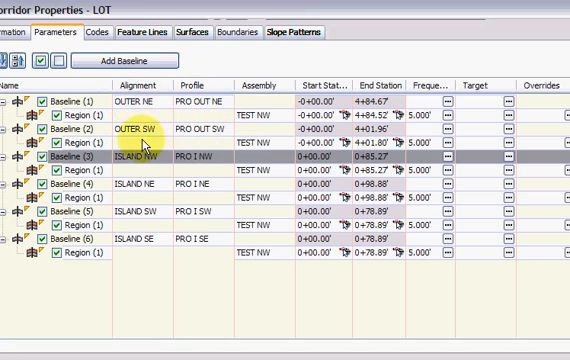
{"action": "mouse_move", "coordinate": [224, 130]}
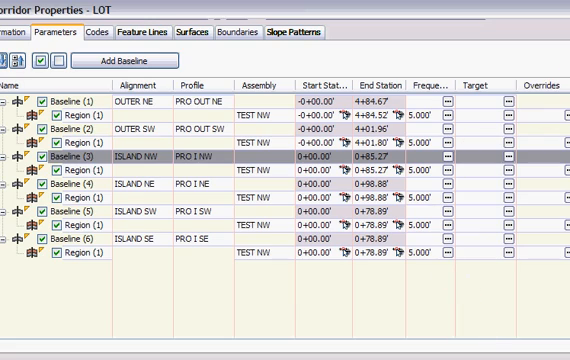
Step: Check the LOT surface's style in Pick Corridor Surface Style and leave it as Contours and Triangles
{"action": "left_click", "coordinate": [192, 32]}
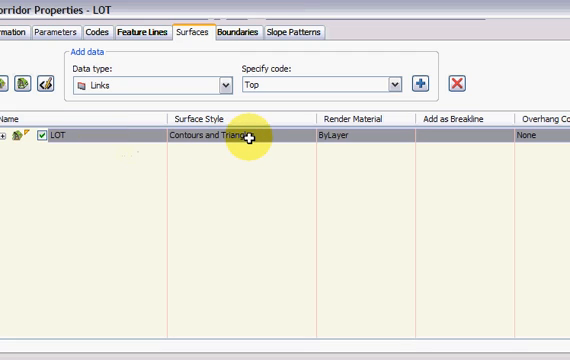
{"action": "left_click", "coordinate": [224, 136]}
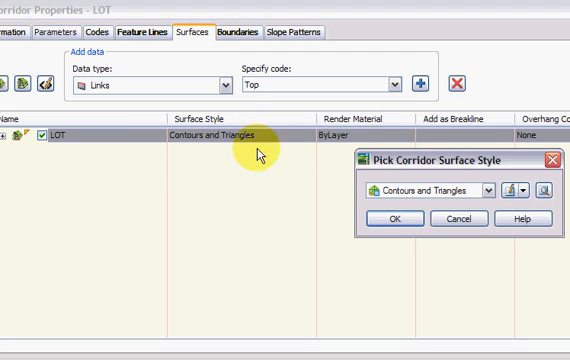
{"action": "mouse_move", "coordinate": [488, 192]}
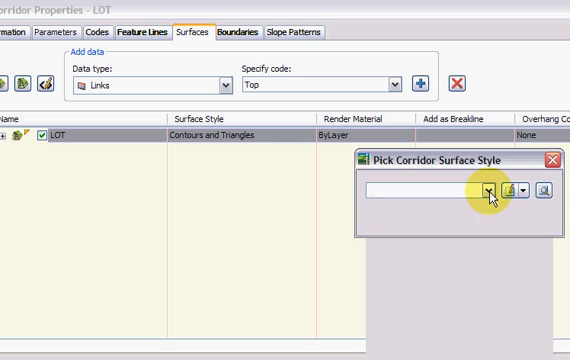
{"action": "left_click", "coordinate": [488, 188]}
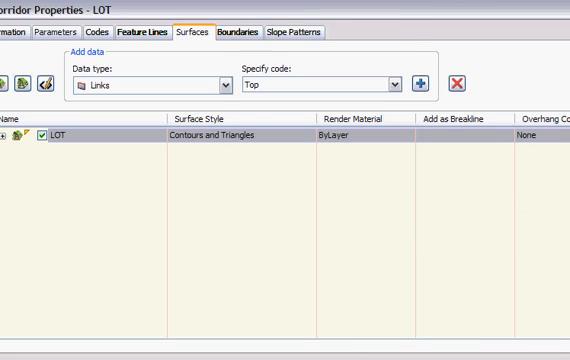